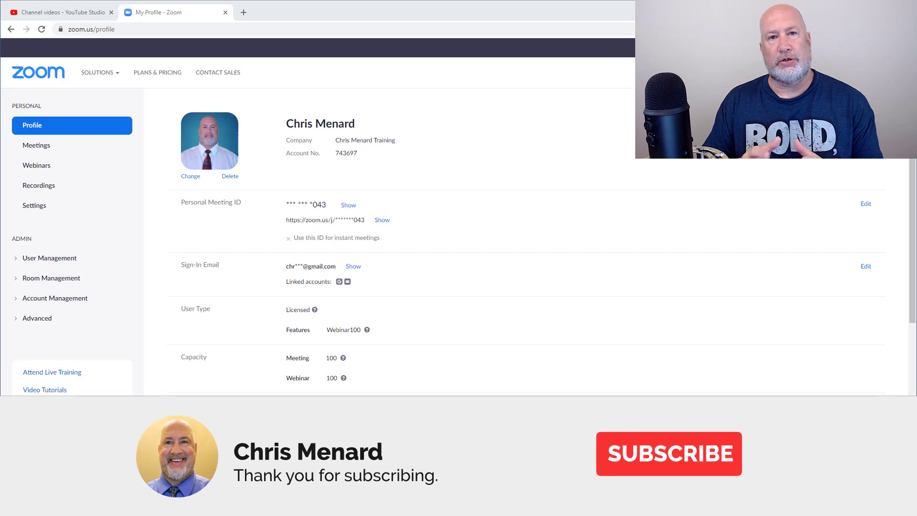
# Go to Meetings and start scheduling a new meeting
pyautogui.click(668, 453)
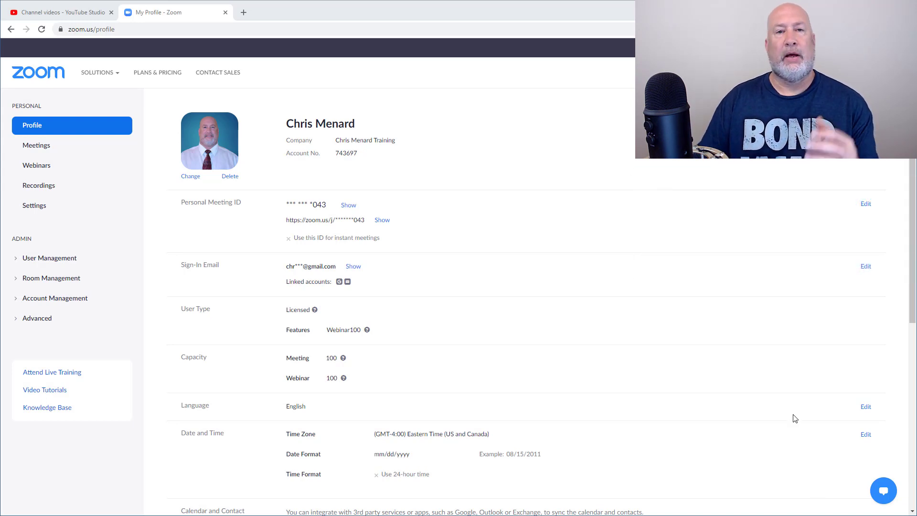
pyautogui.moveTo(702, 312)
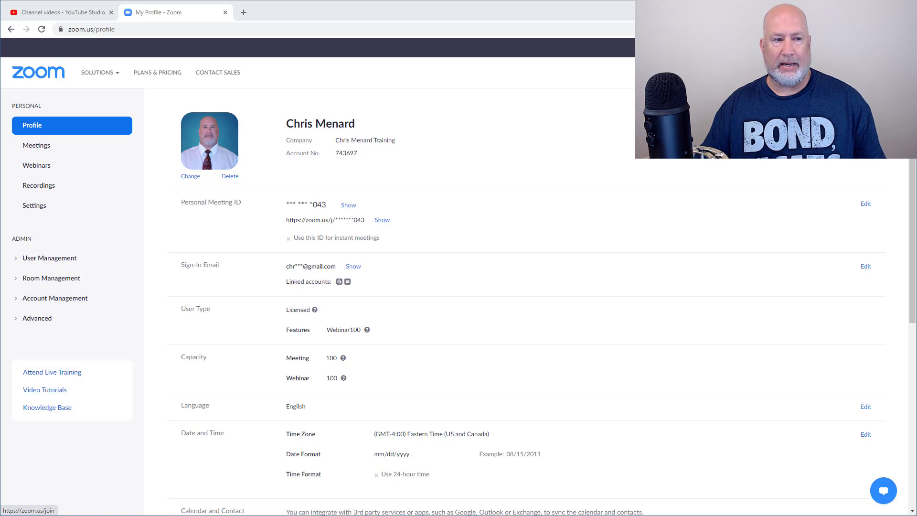
pyautogui.click(36, 145)
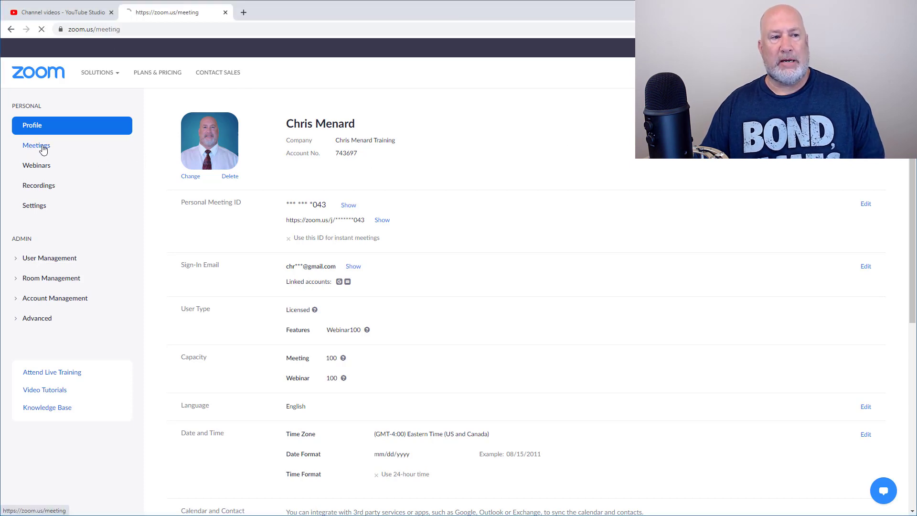
pyautogui.click(36, 145)
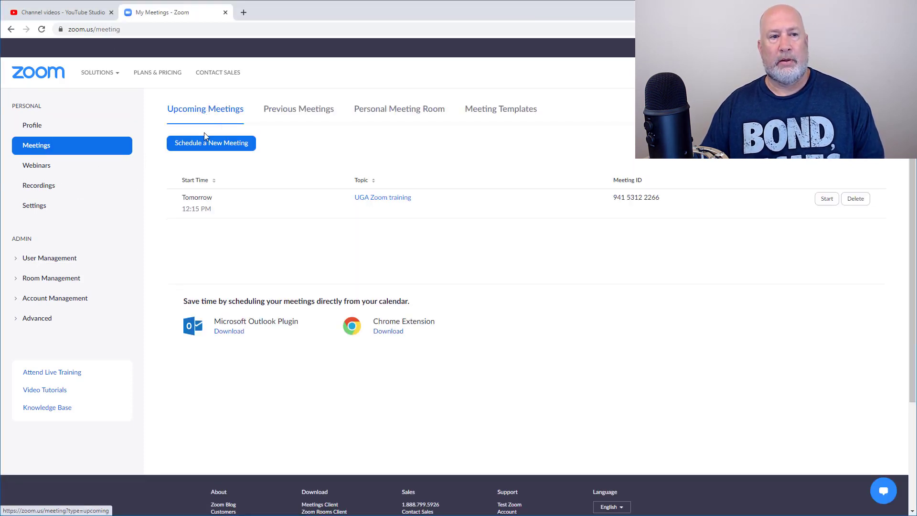
# Enter the topic 'New Product Launch' and the description 'test of desc.'
pyautogui.click(211, 142)
pyautogui.write('N')
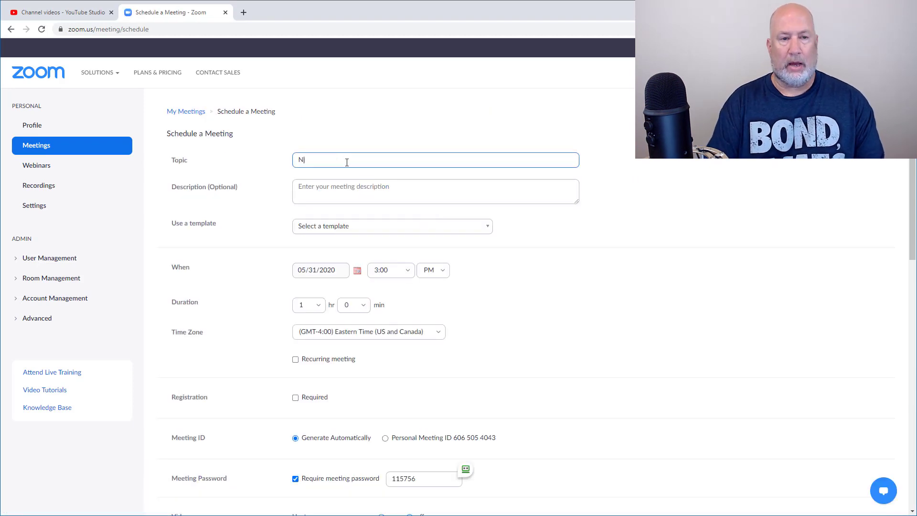
pyautogui.write('ew')
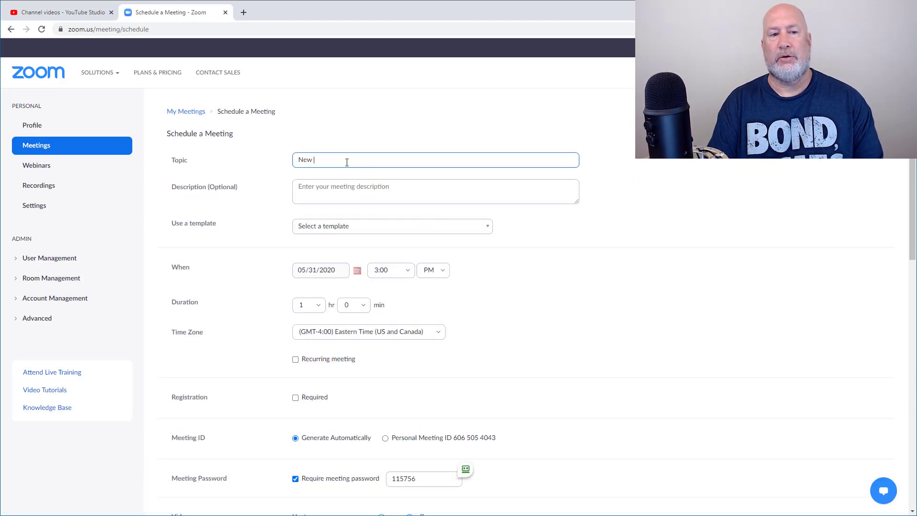
pyautogui.write('Product Launch')
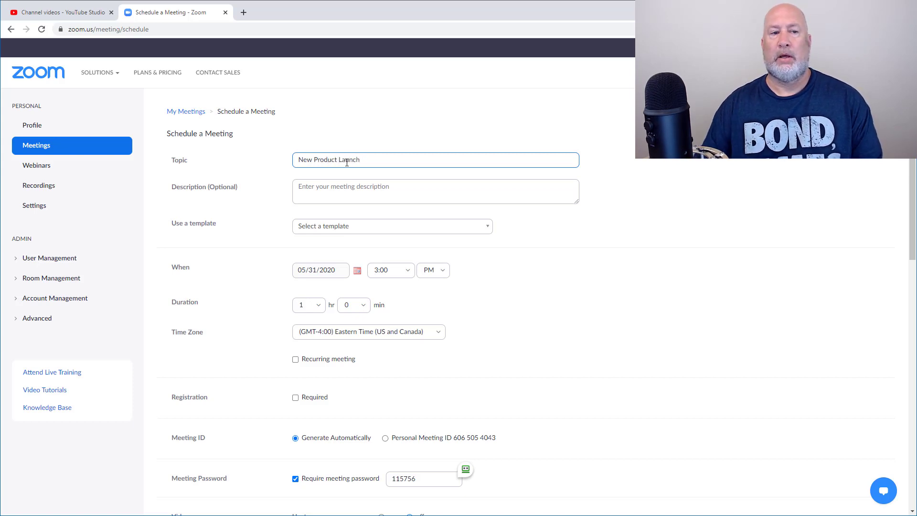
pyautogui.click(435, 191)
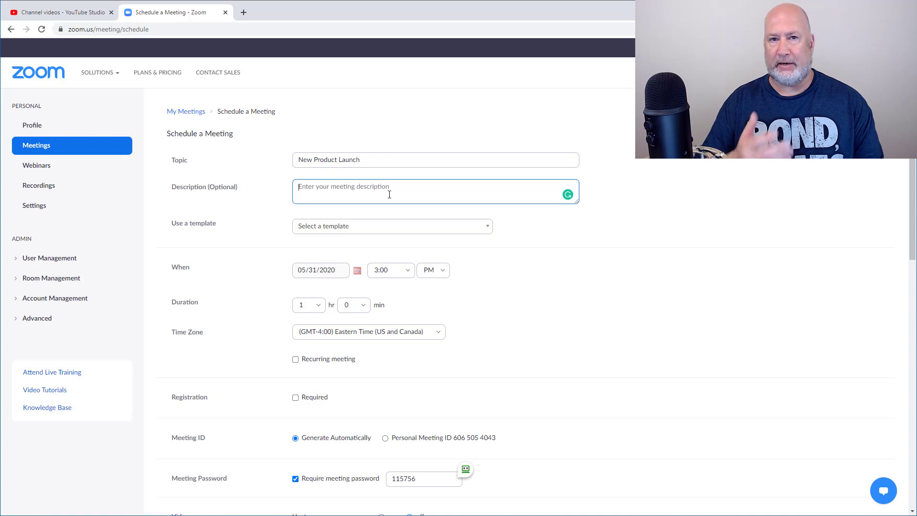
pyautogui.write('test of desc.')
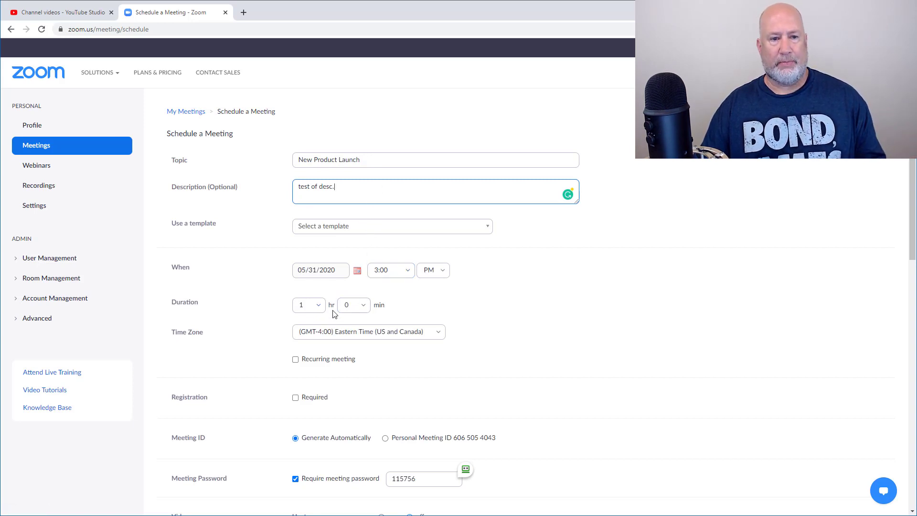
# Require registration, set host and participant video to On, and save the meeting
pyautogui.scroll(-3)
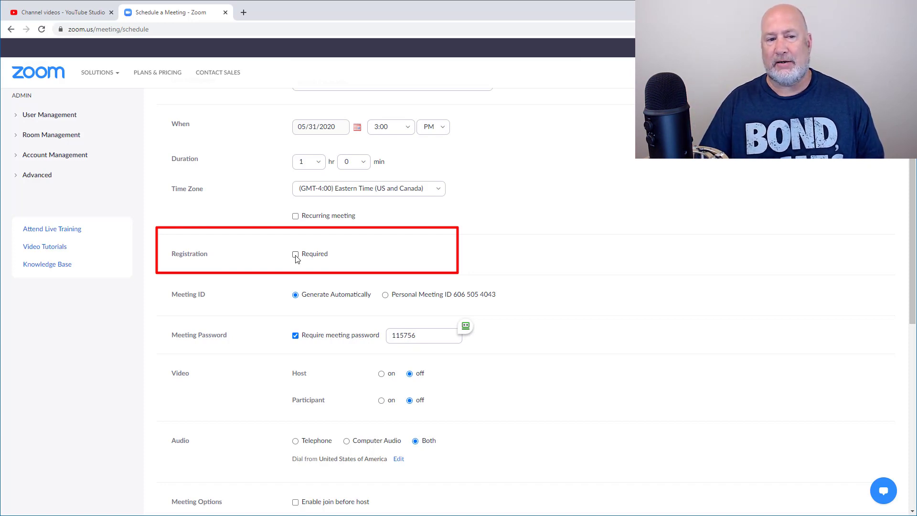
pyautogui.click(294, 254)
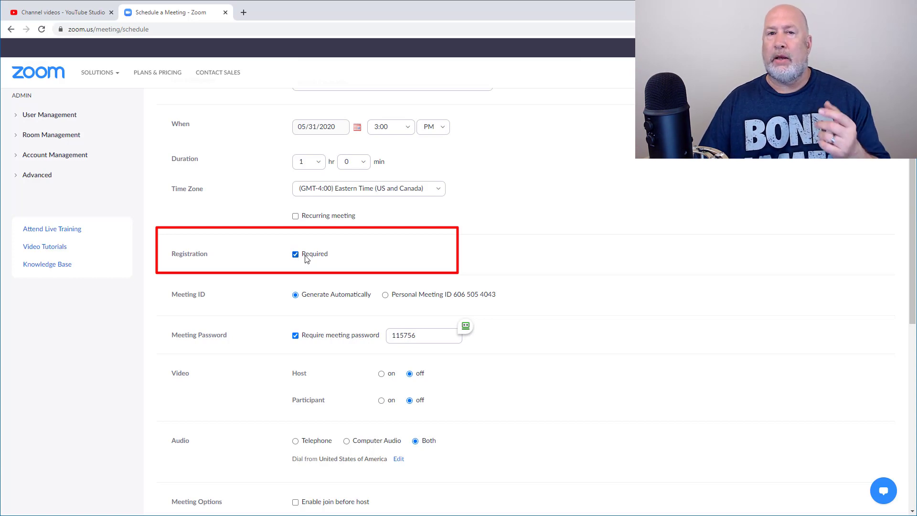
pyautogui.moveTo(366, 282)
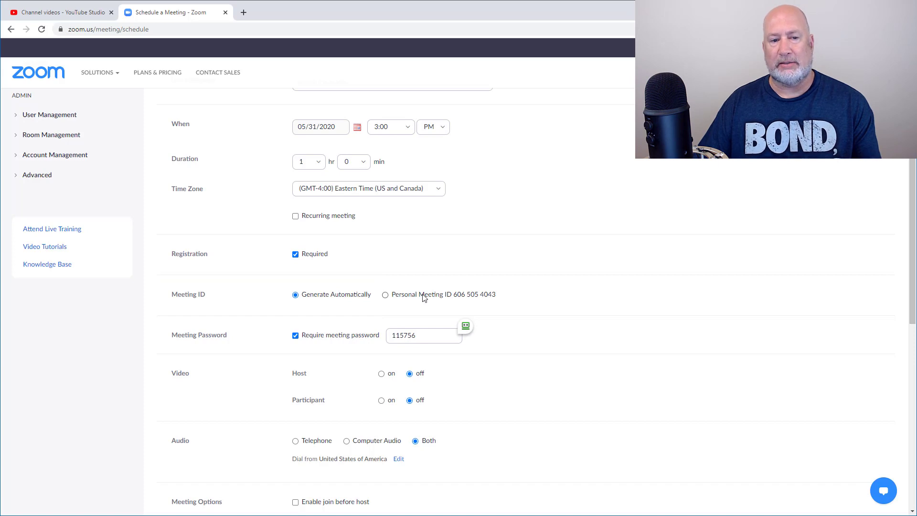
pyautogui.scroll(-3)
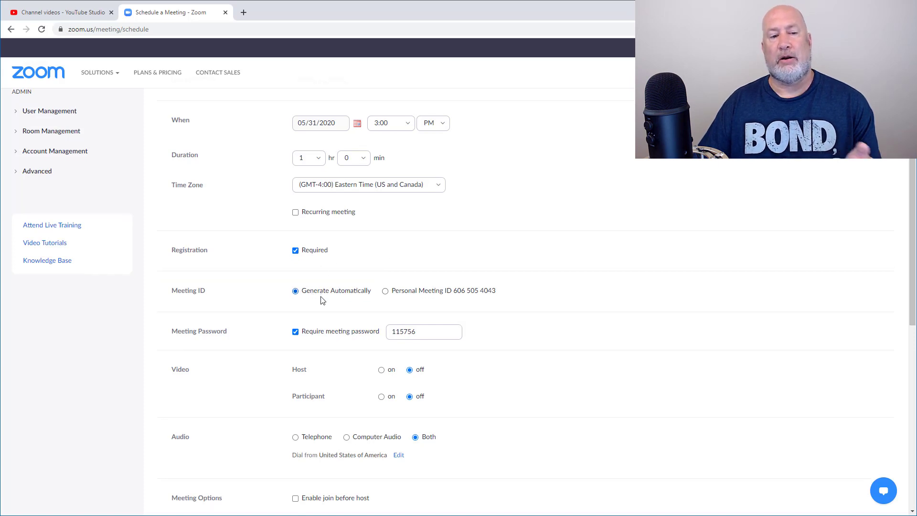
pyautogui.scroll(-3)
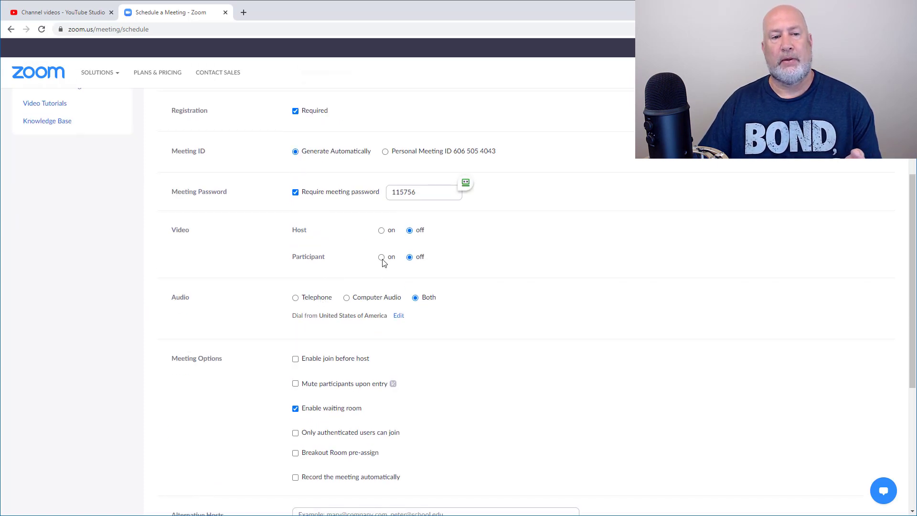
pyautogui.click(380, 230)
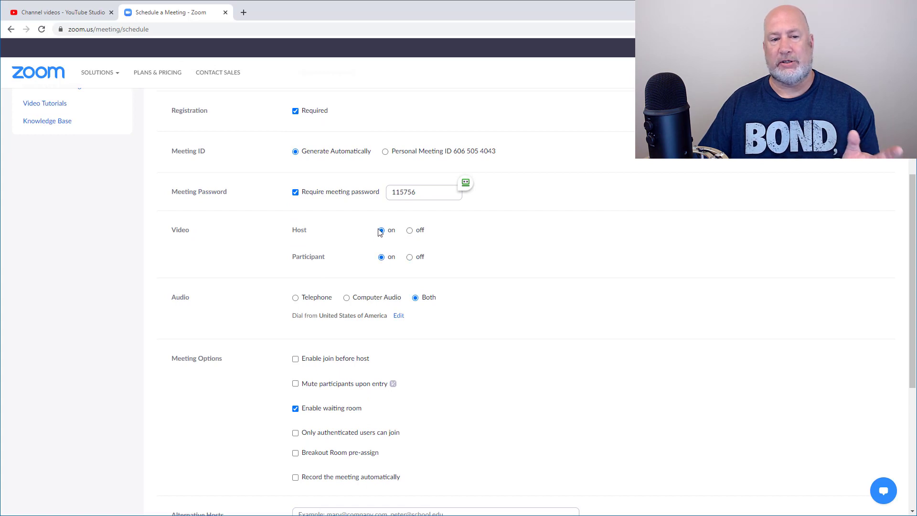
pyautogui.scroll(-3)
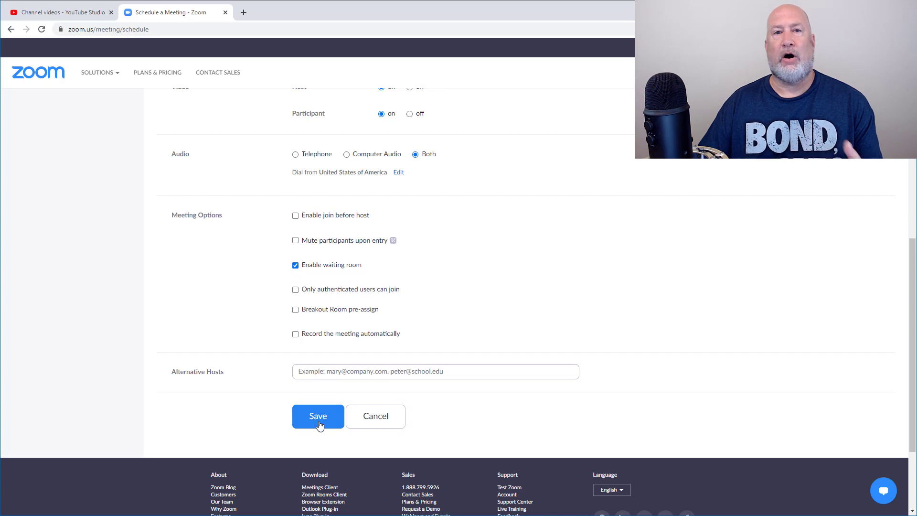
pyautogui.moveTo(388, 397)
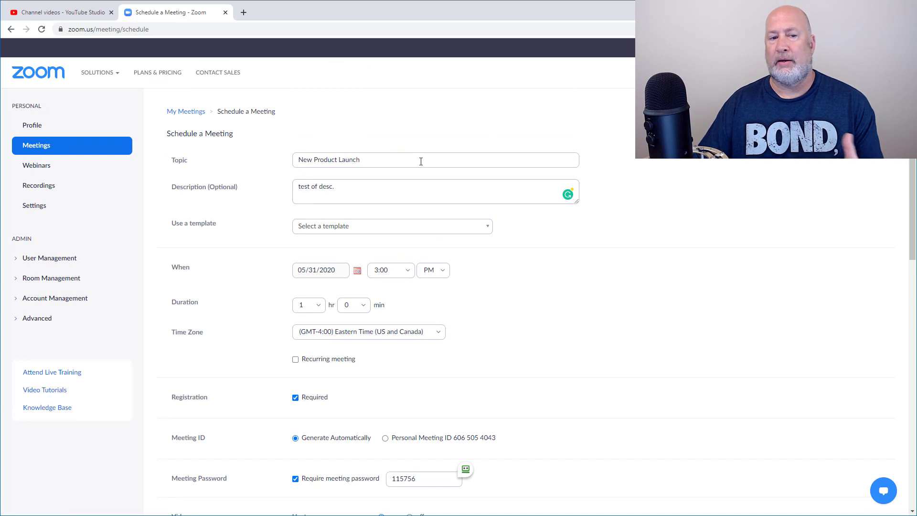
pyautogui.moveTo(421, 183)
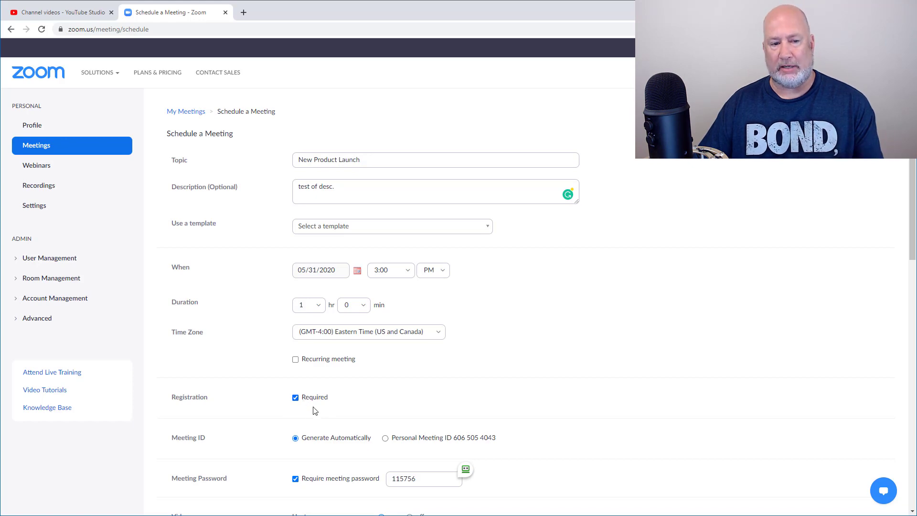
pyautogui.scroll(-3)
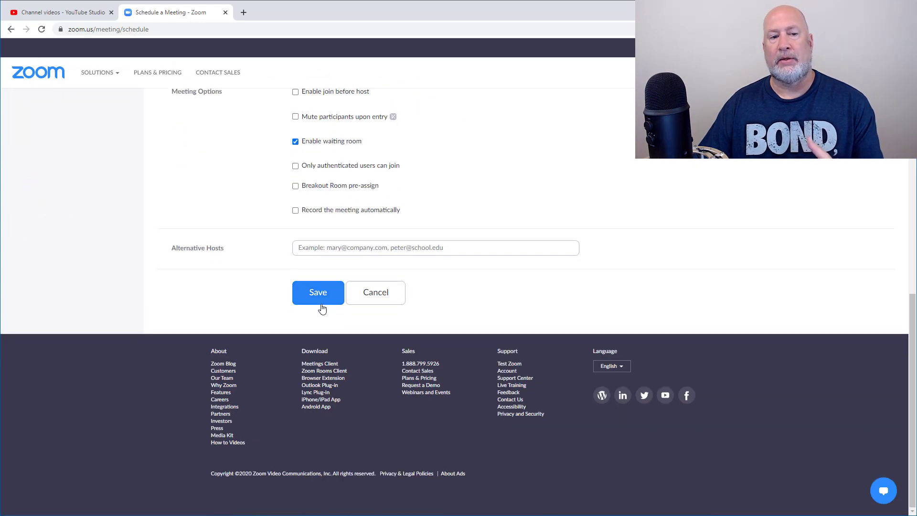
pyautogui.click(318, 292)
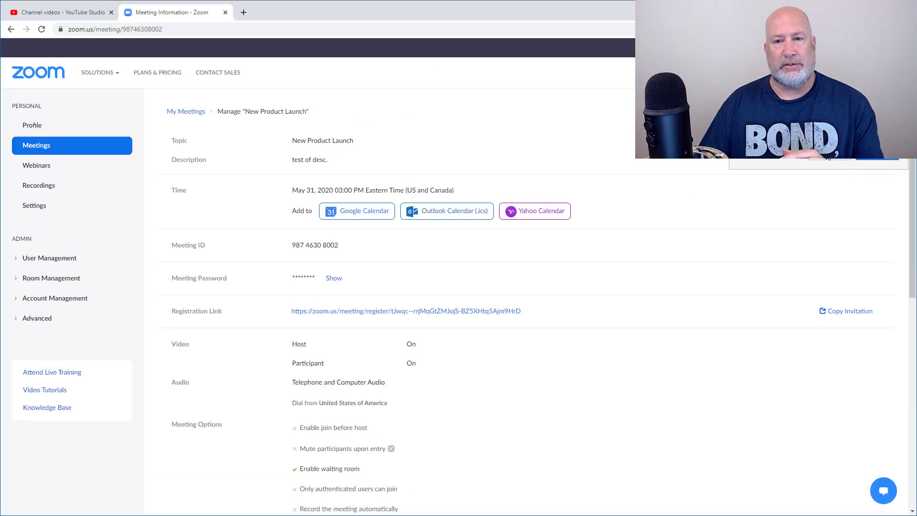
pyautogui.click(38, 145)
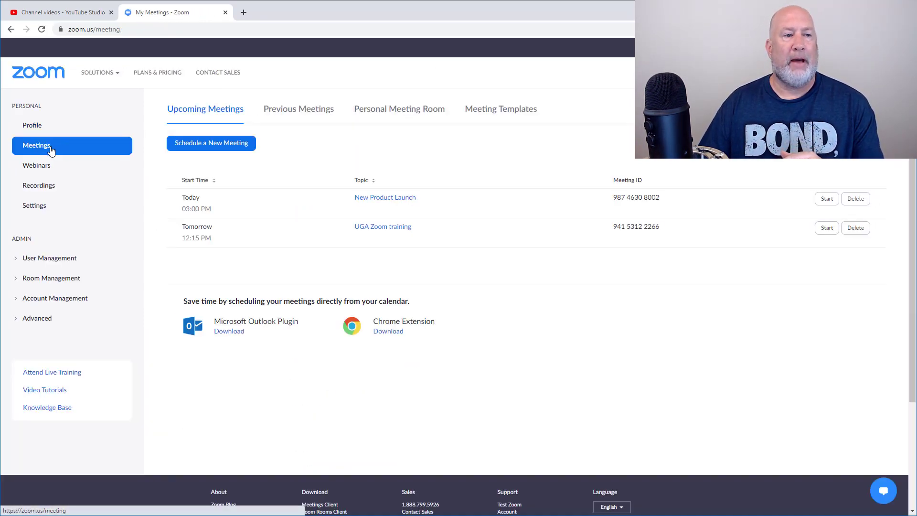
pyautogui.moveTo(388, 202)
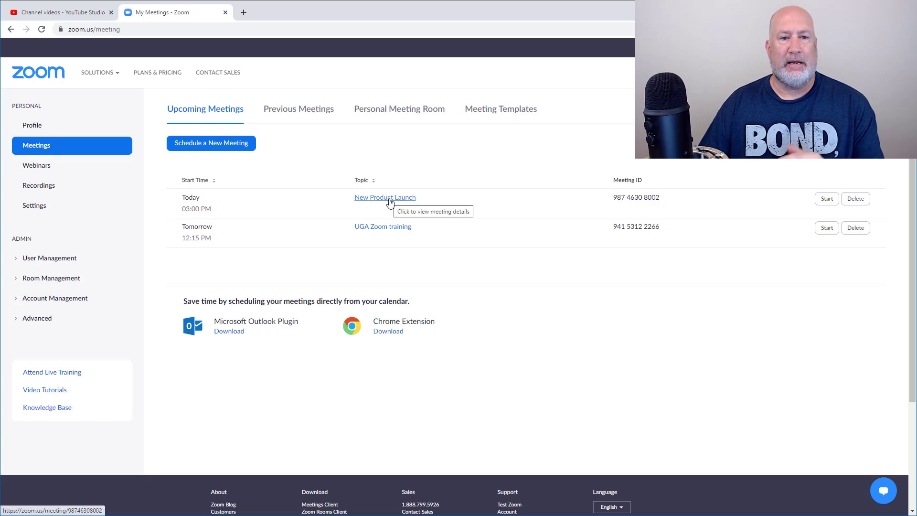
pyautogui.click(385, 198)
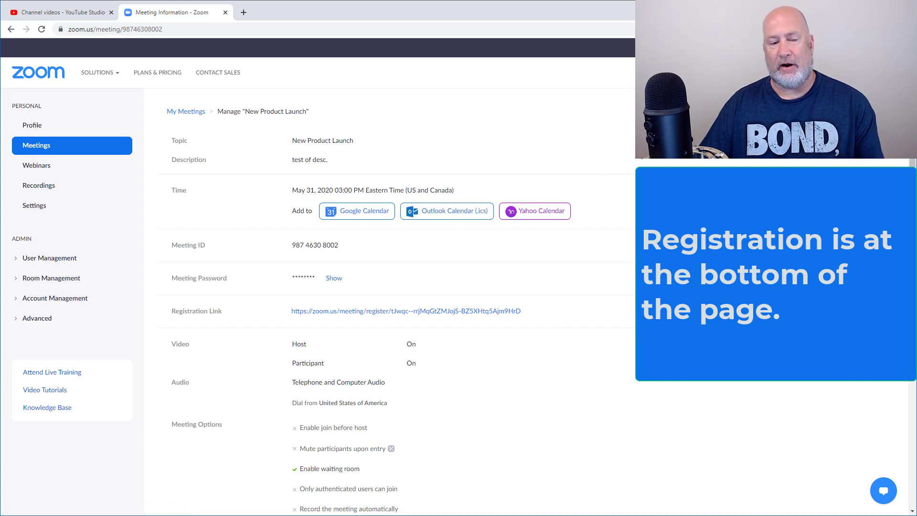
pyautogui.scroll(-3)
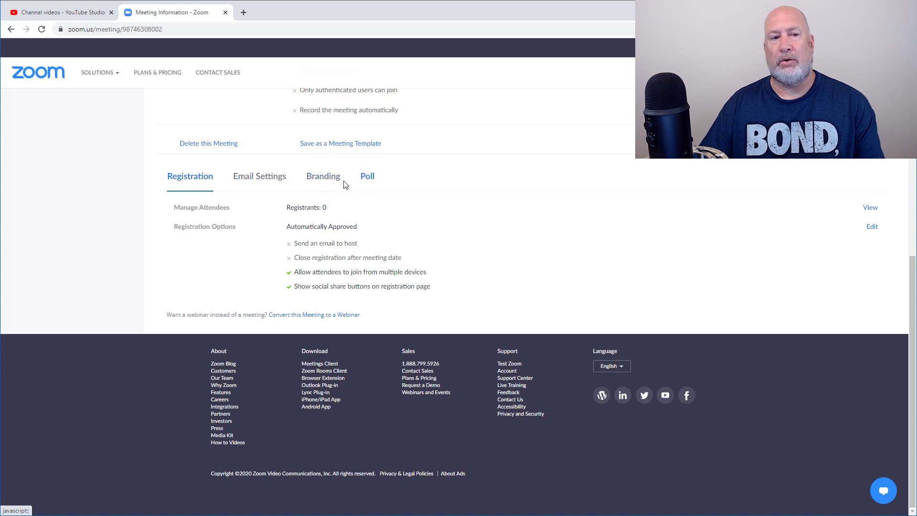
pyautogui.moveTo(321, 224)
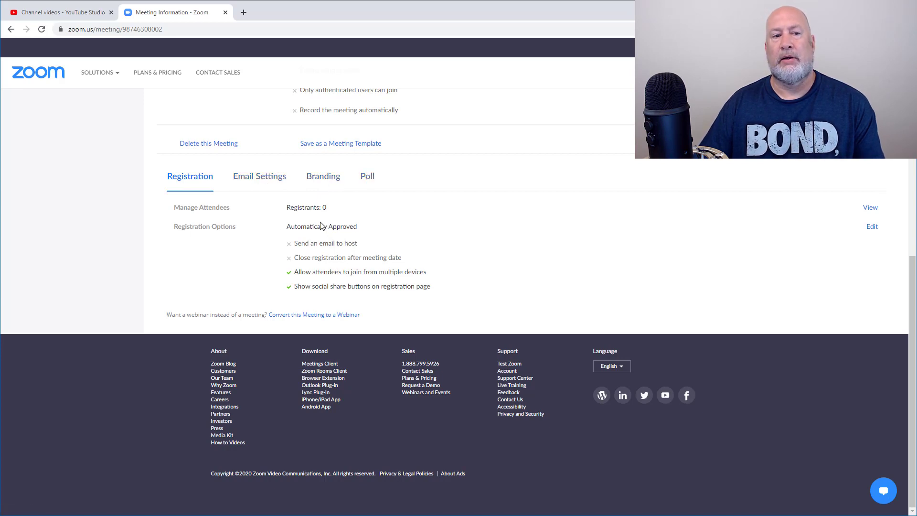
pyautogui.moveTo(319, 236)
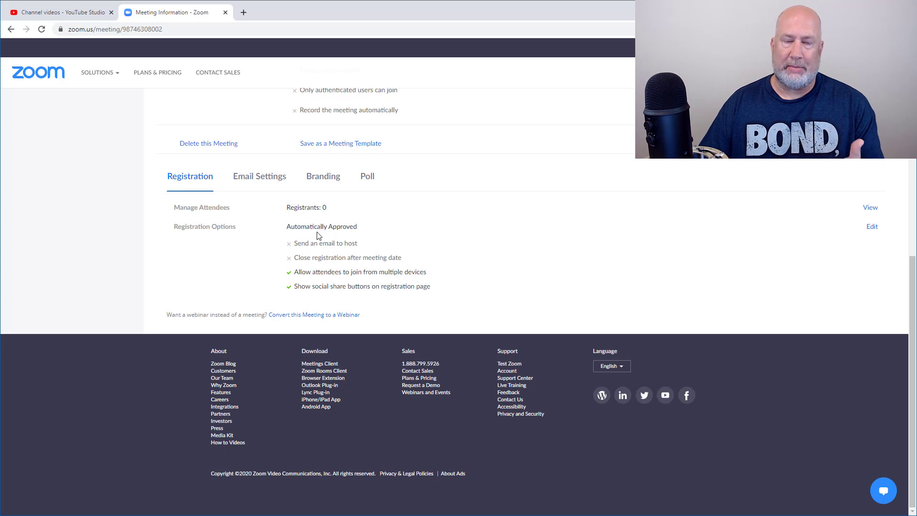
pyautogui.moveTo(267, 233)
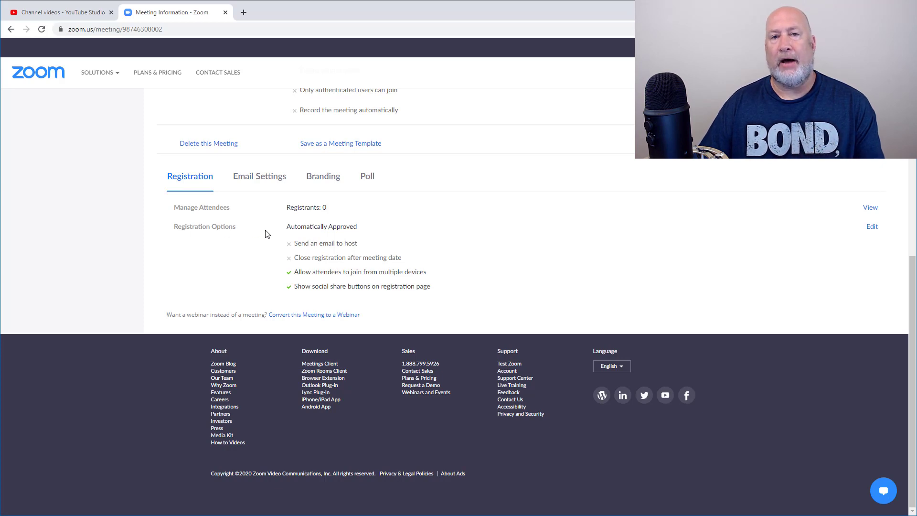
pyautogui.moveTo(313, 230)
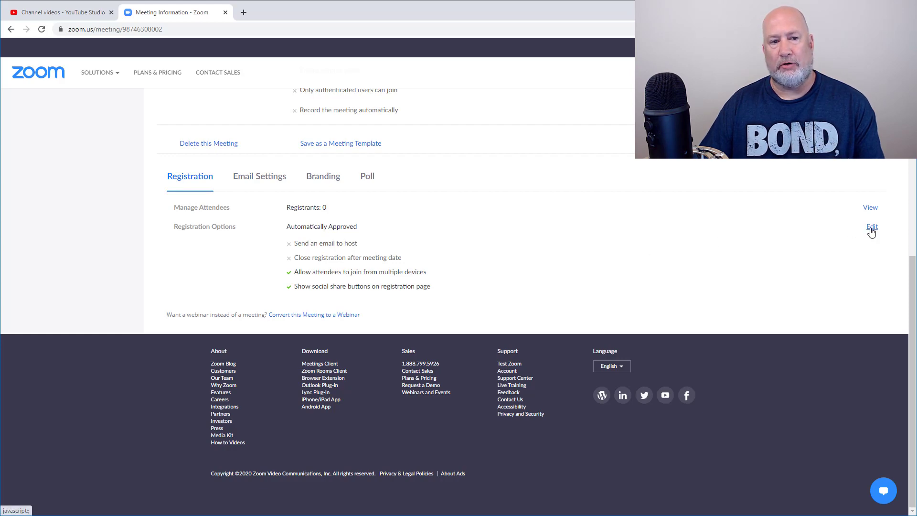
# Edit Registration Options and choose Manually Approve for registrants
pyautogui.click(872, 226)
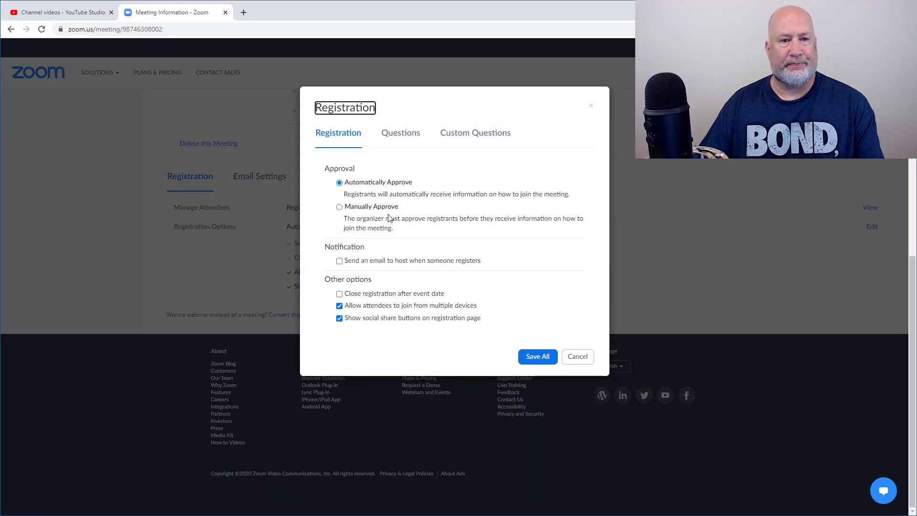
pyautogui.click(339, 206)
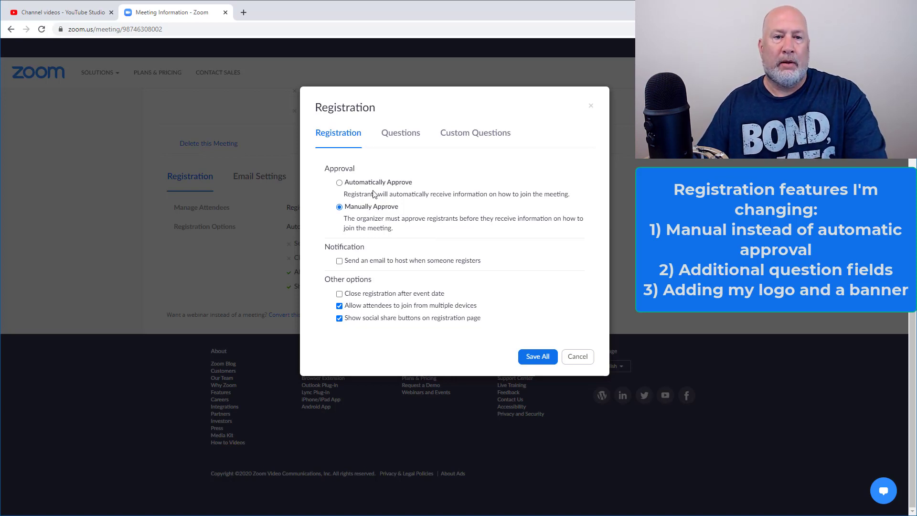
pyautogui.moveTo(383, 174)
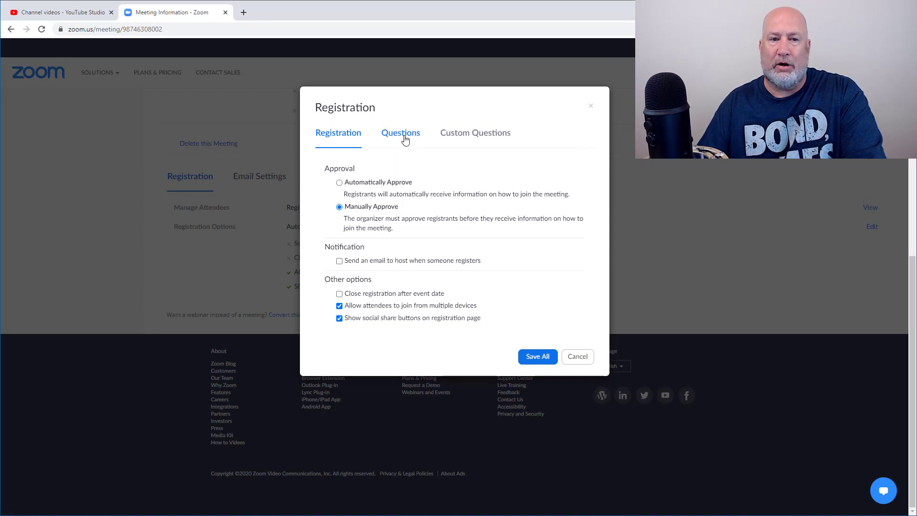
# Keep Last Name required and add City, Organization and Job Title registration questions
pyautogui.click(400, 133)
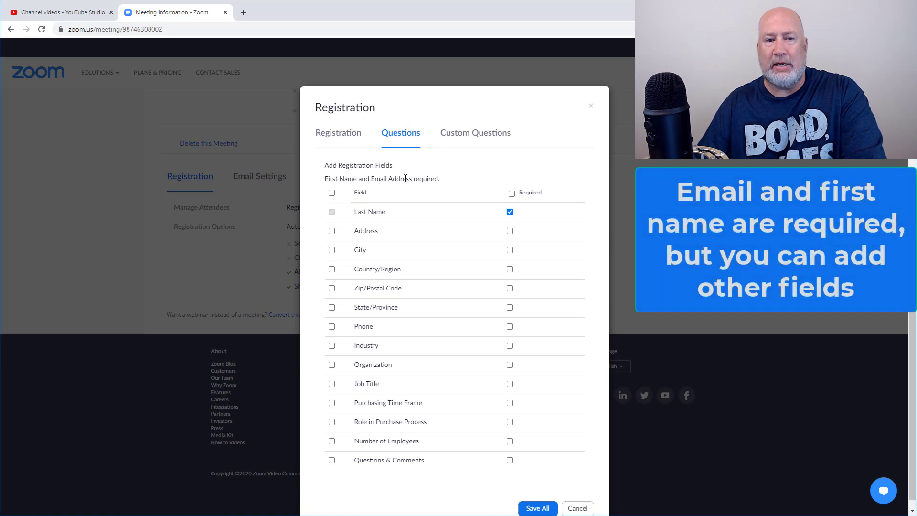
pyautogui.click(509, 212)
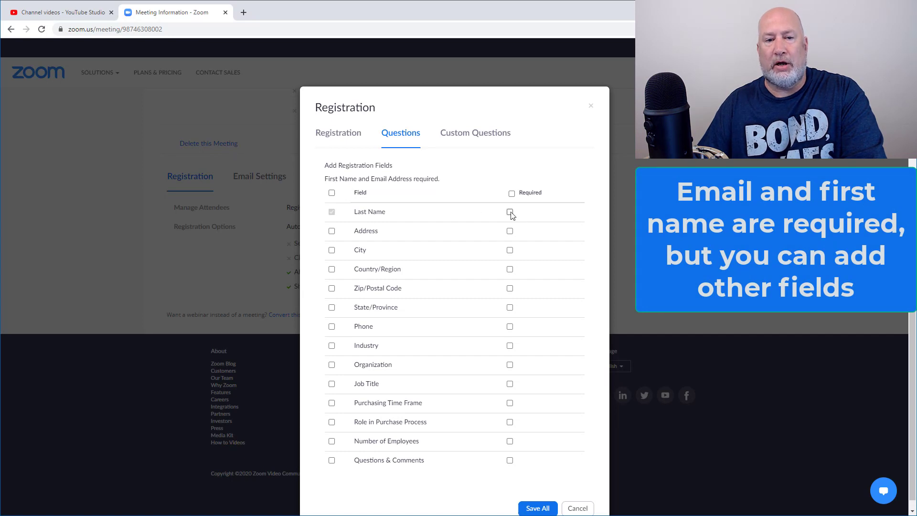
pyautogui.click(509, 213)
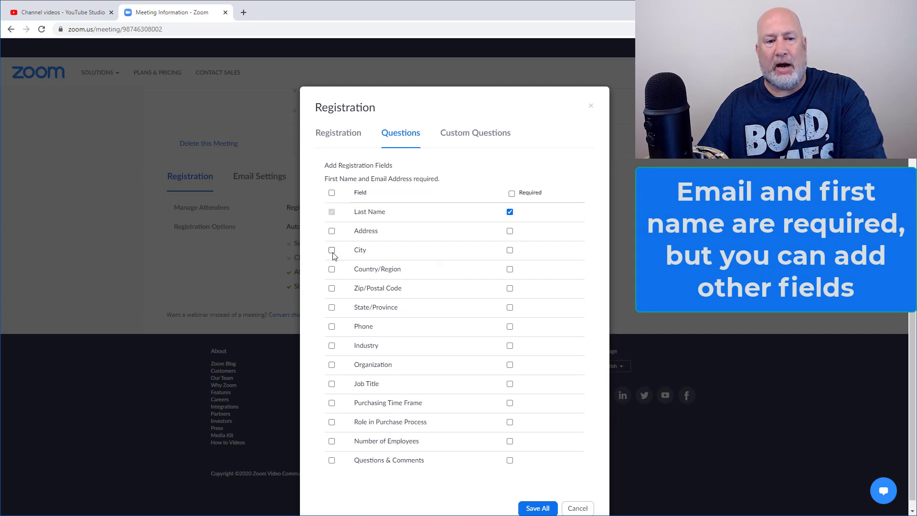
pyautogui.click(331, 250)
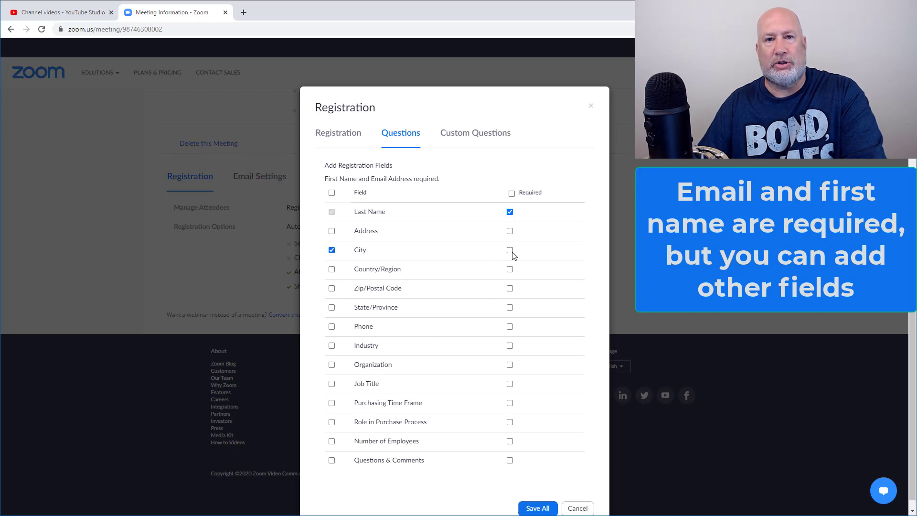
pyautogui.click(509, 249)
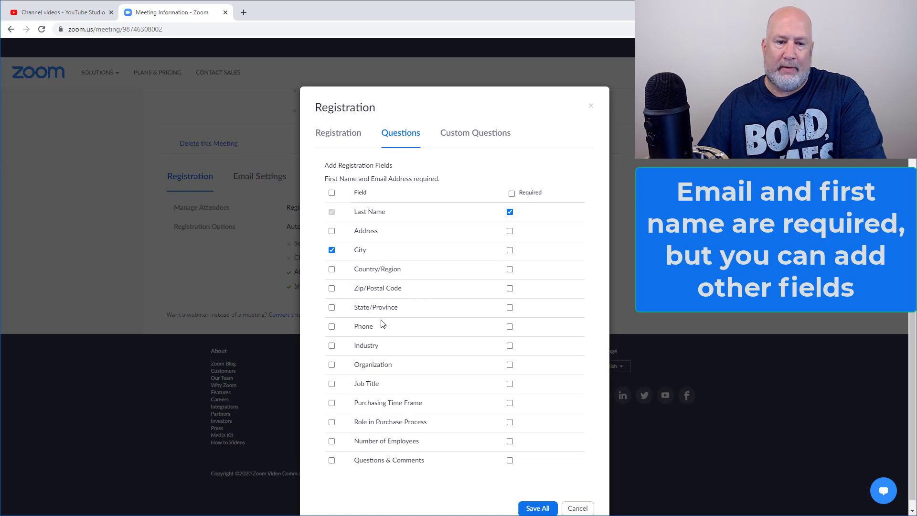
pyautogui.click(331, 365)
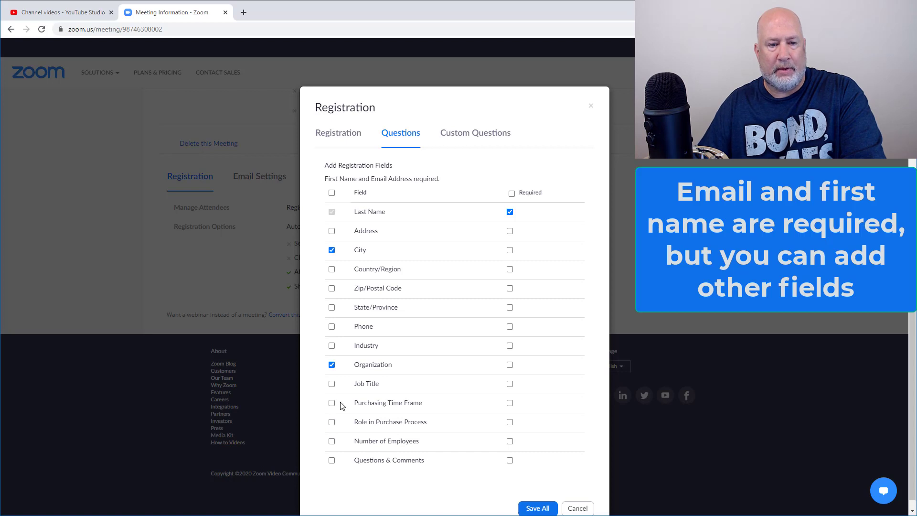
pyautogui.click(331, 383)
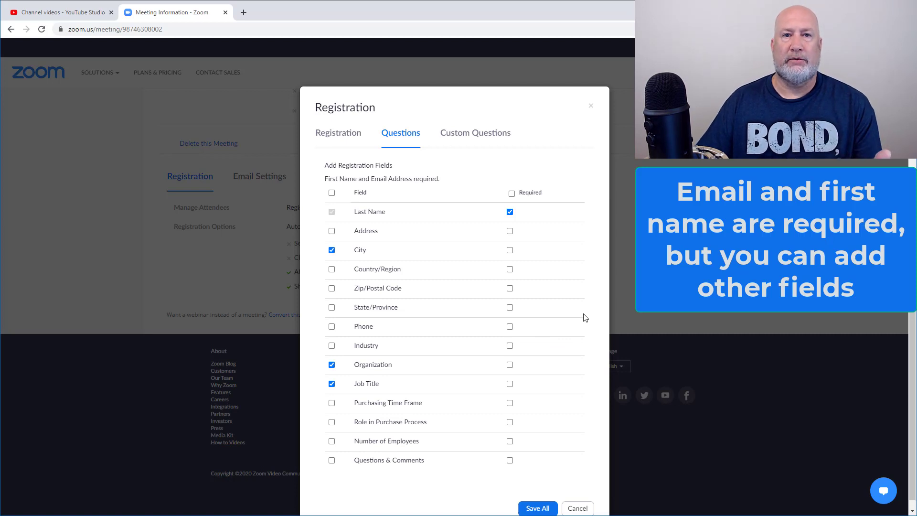
pyautogui.moveTo(402, 192)
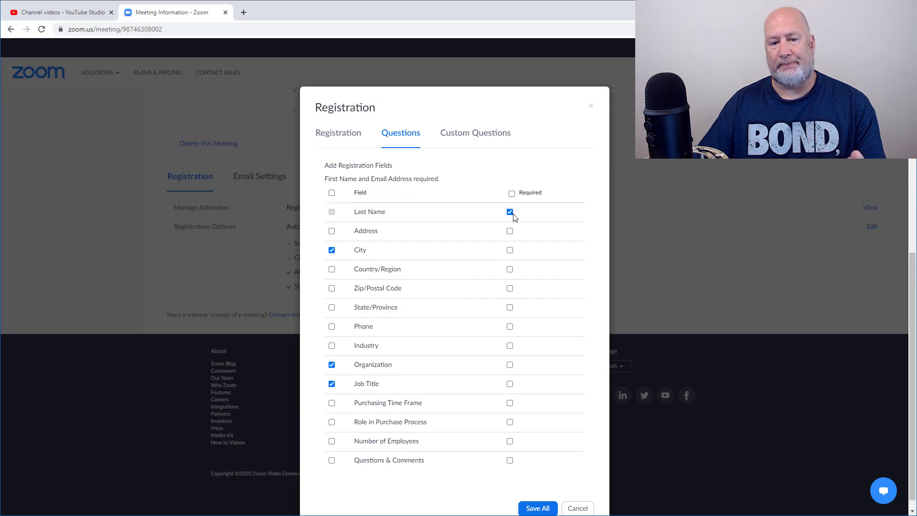
pyautogui.moveTo(491, 138)
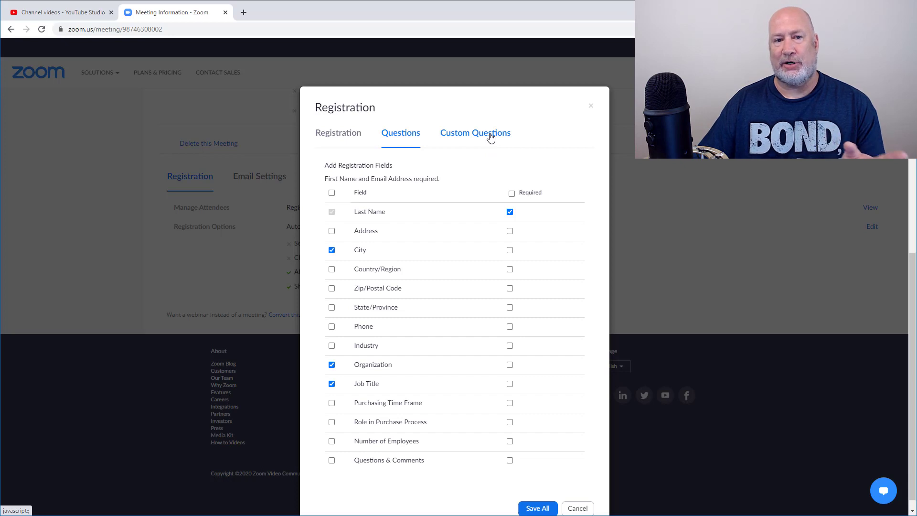
# Review Custom Questions, return to Registration, and Save All registration settings
pyautogui.click(475, 132)
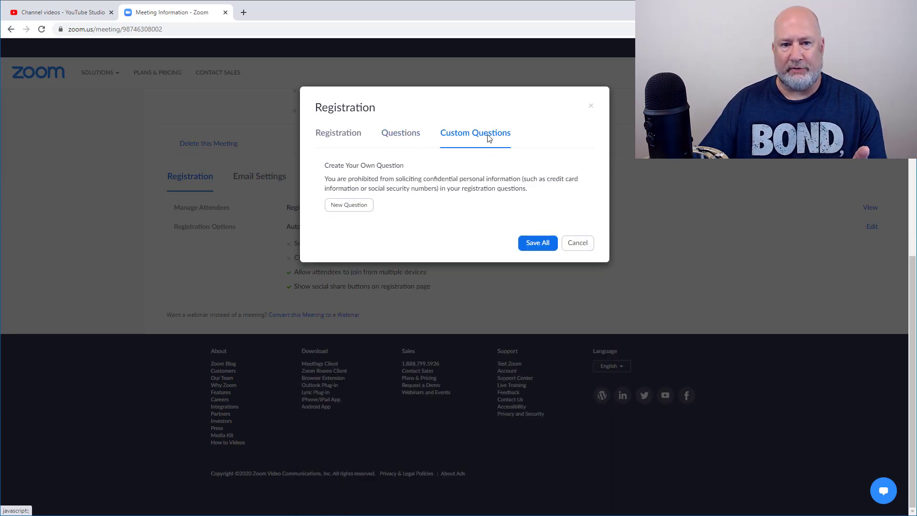
pyautogui.click(338, 132)
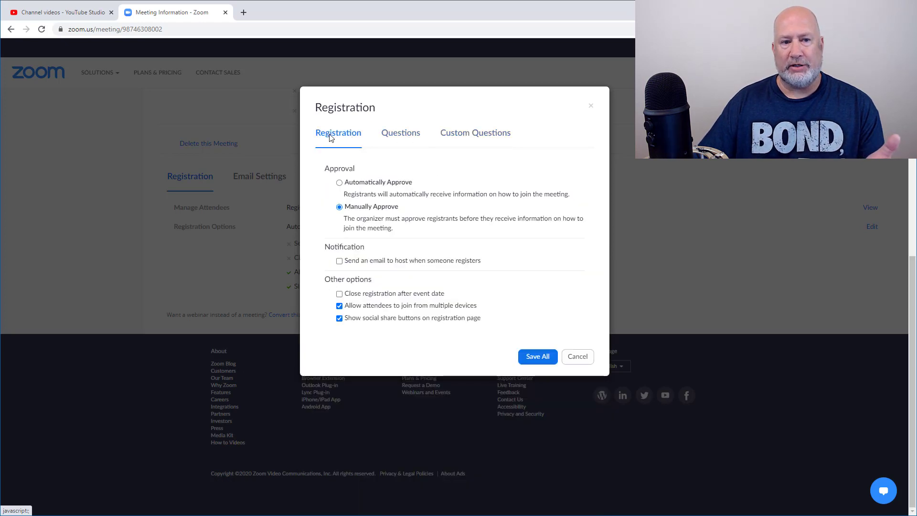
pyautogui.moveTo(514, 354)
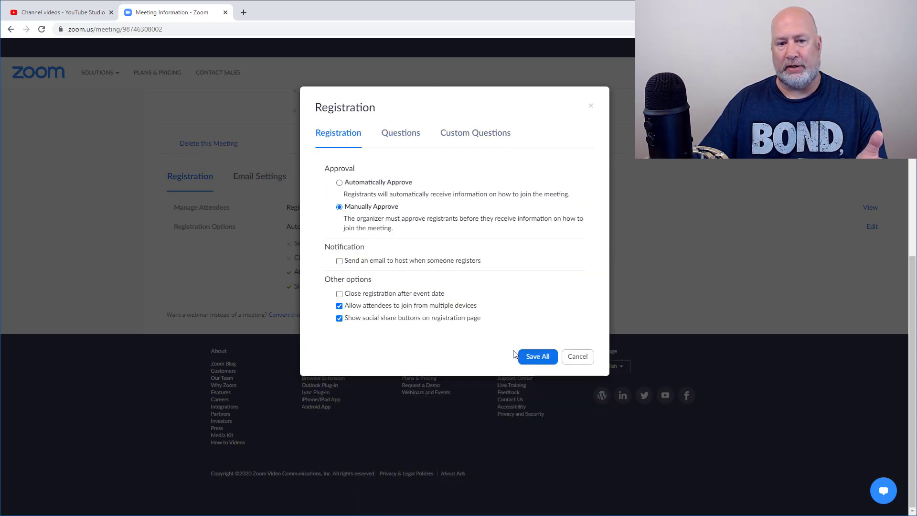
pyautogui.click(537, 356)
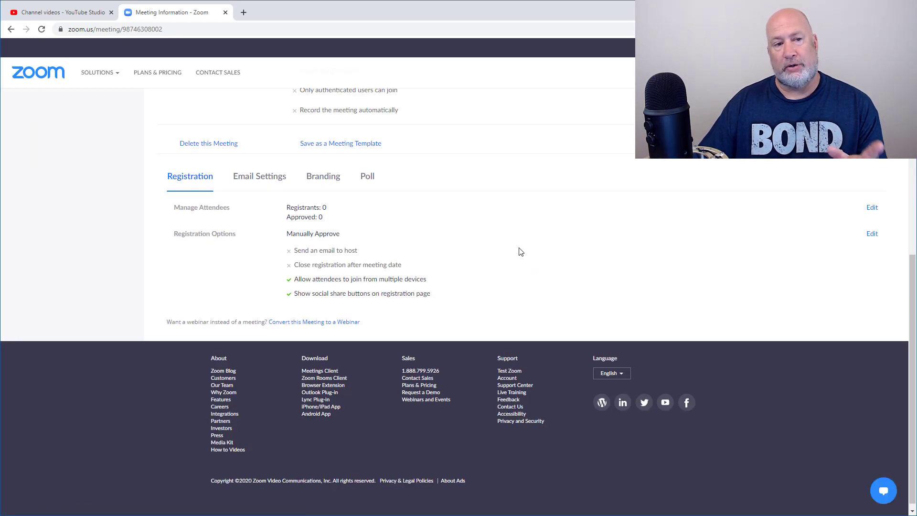
pyautogui.moveTo(511, 247)
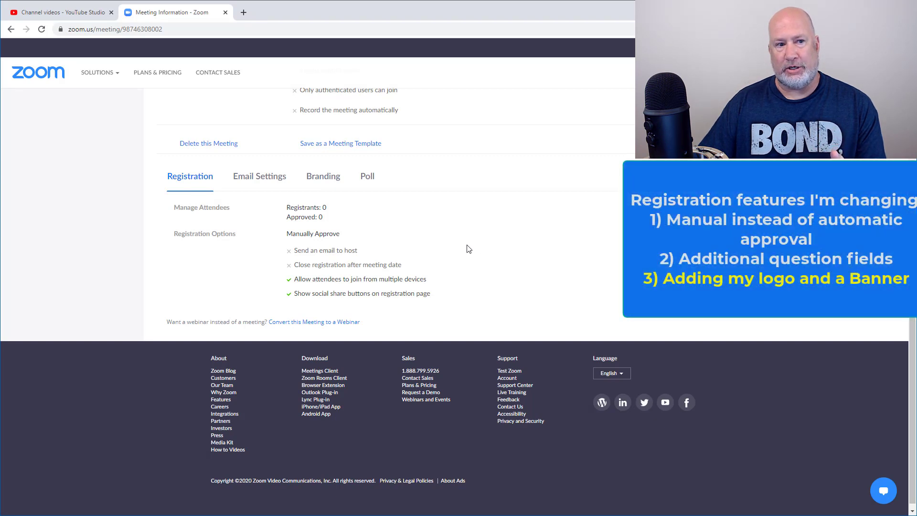
pyautogui.moveTo(337, 241)
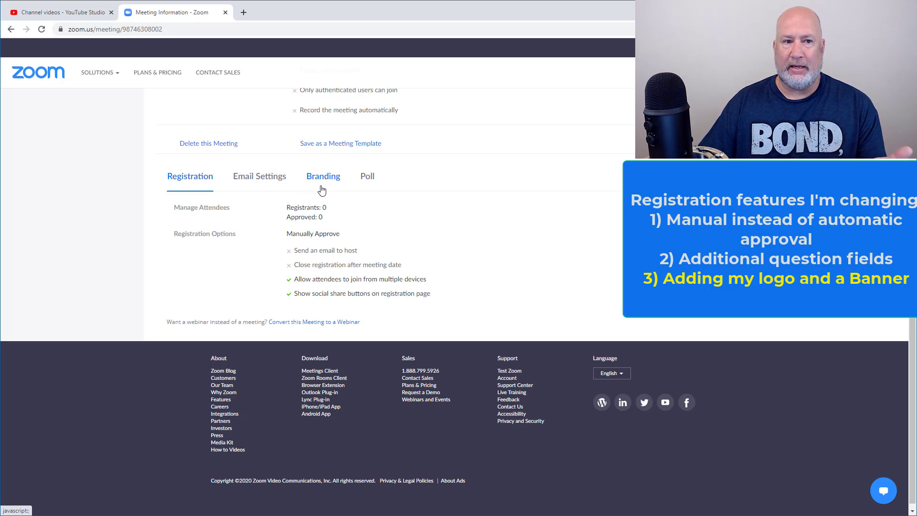
# Upload chris-menard-logo-colors.png as the meeting's branding logo
pyautogui.click(323, 176)
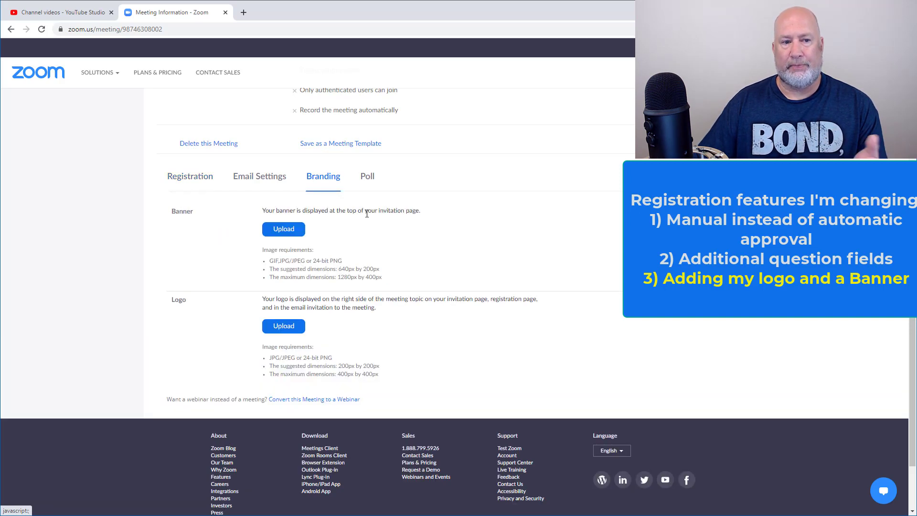
pyautogui.moveTo(366, 316)
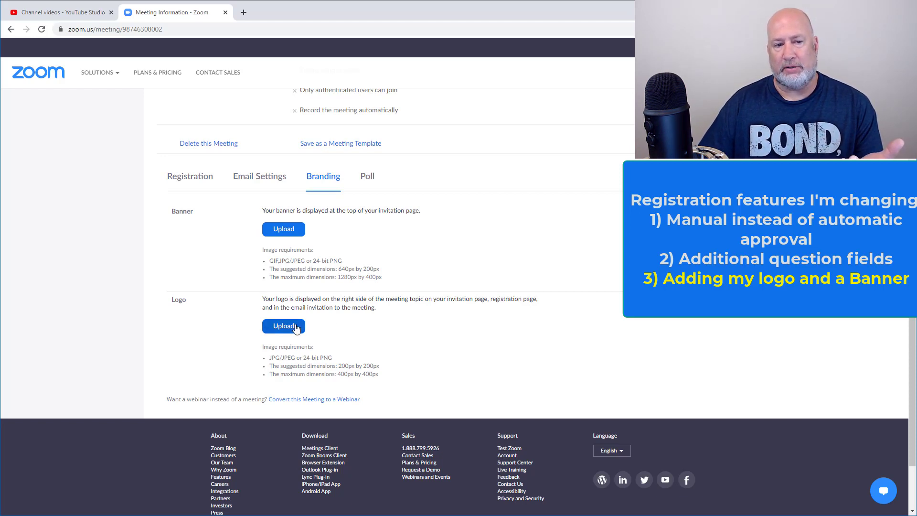
pyautogui.click(283, 326)
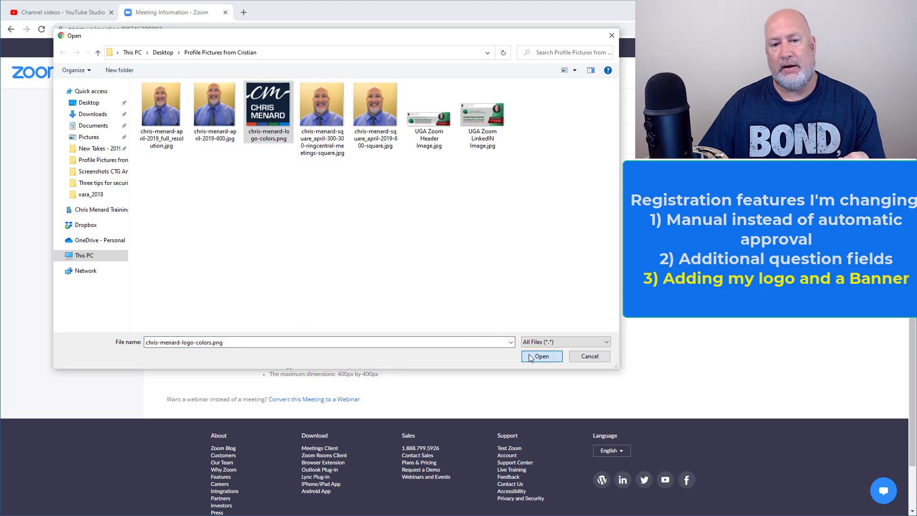
pyautogui.click(541, 356)
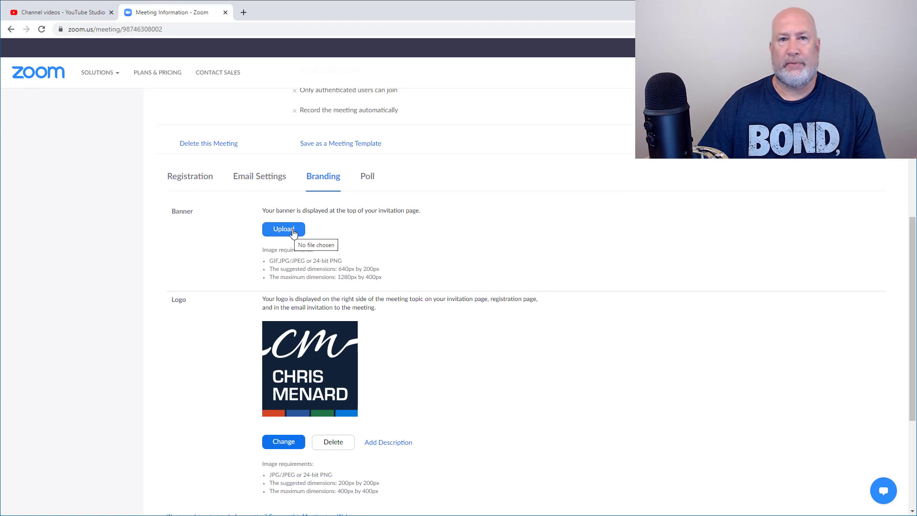
# Upload 'UGA Zoom Header Image.jpg' as the meeting's banner
pyautogui.click(283, 229)
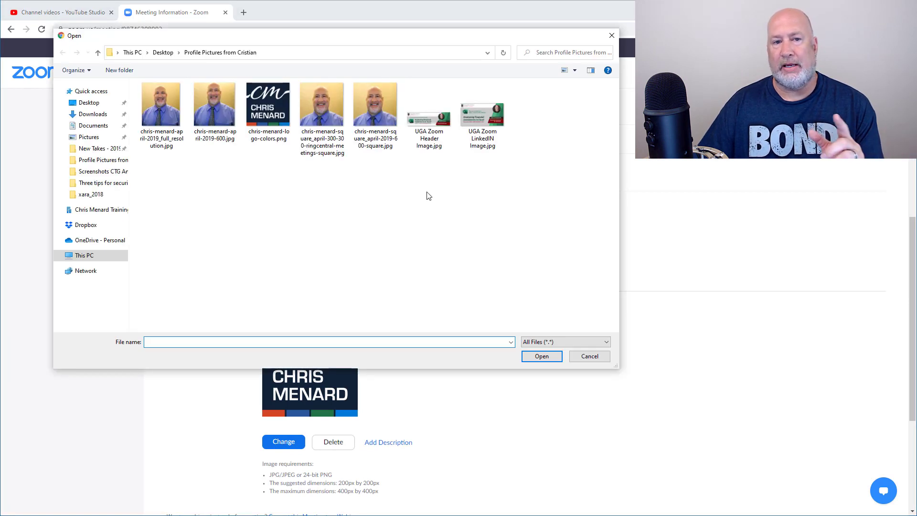
pyautogui.moveTo(443, 192)
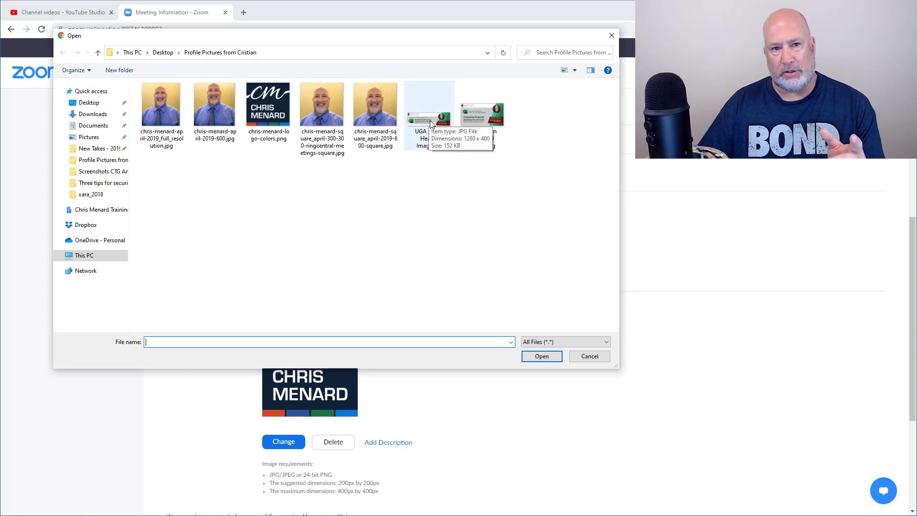
pyautogui.click(429, 109)
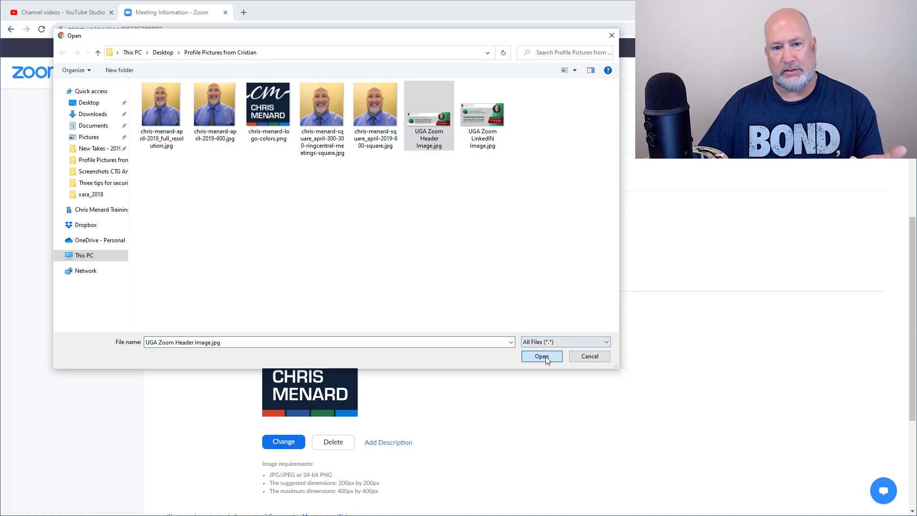
pyautogui.click(541, 357)
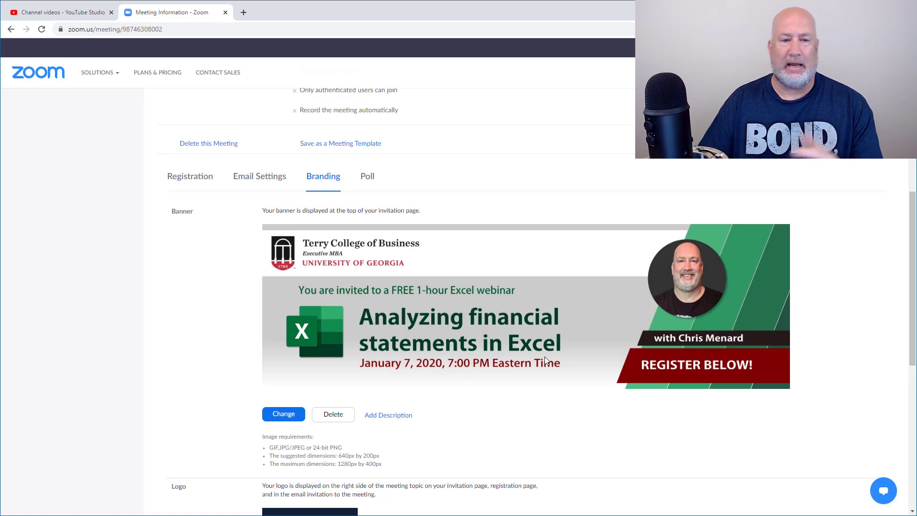
pyautogui.scroll(-3)
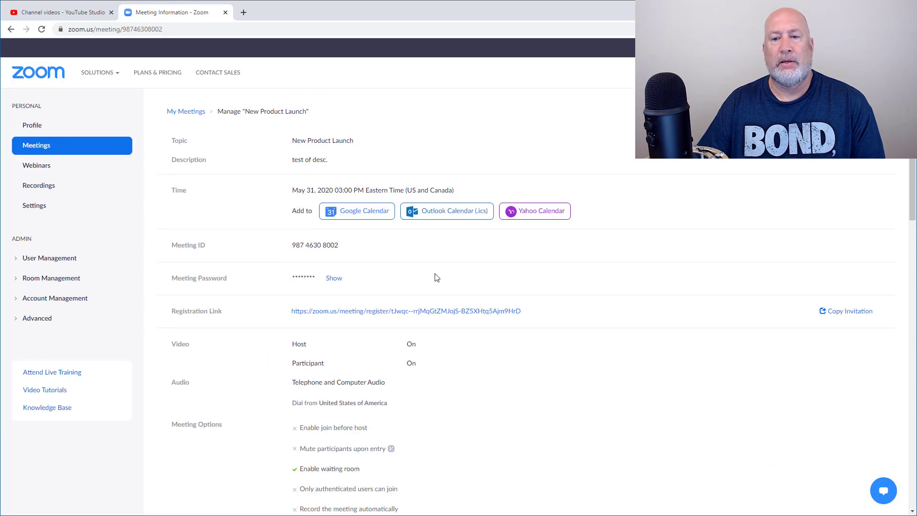
pyautogui.moveTo(425, 281)
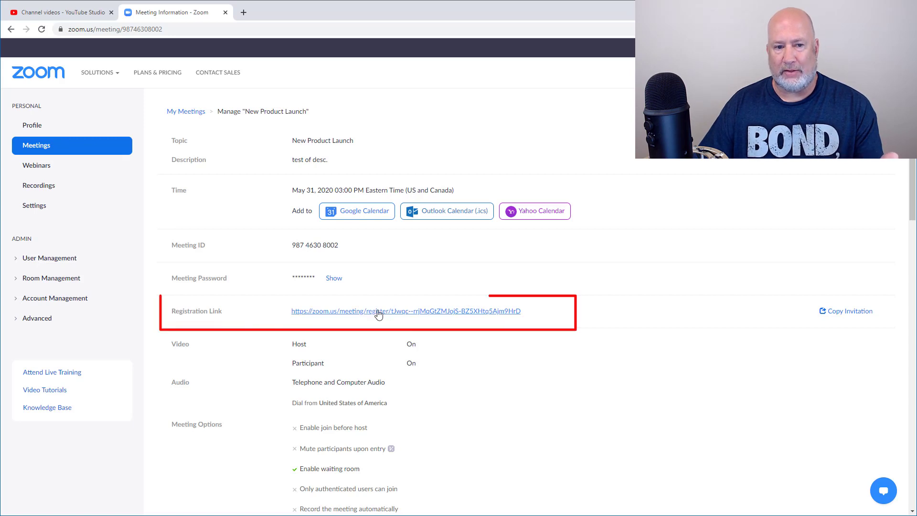
# Open the meeting's Registration Link in a new browser tab
pyautogui.rightClick(379, 311)
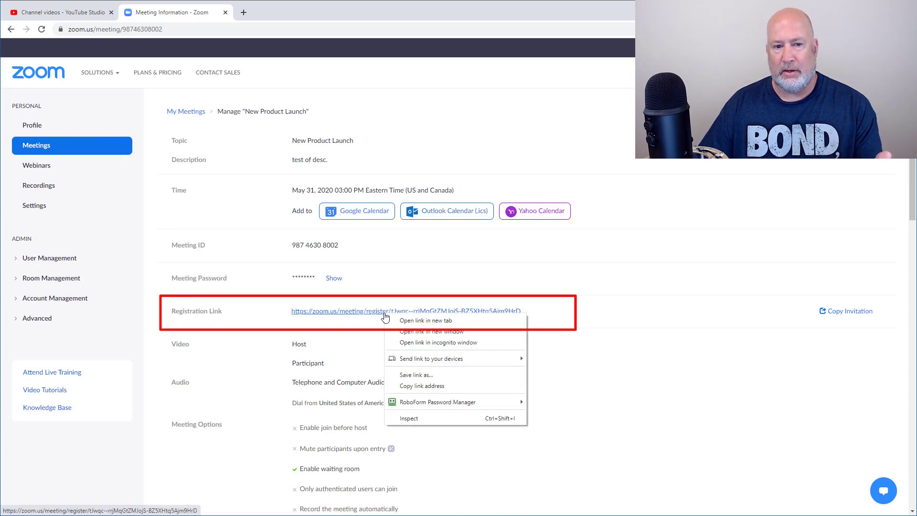
pyautogui.click(425, 389)
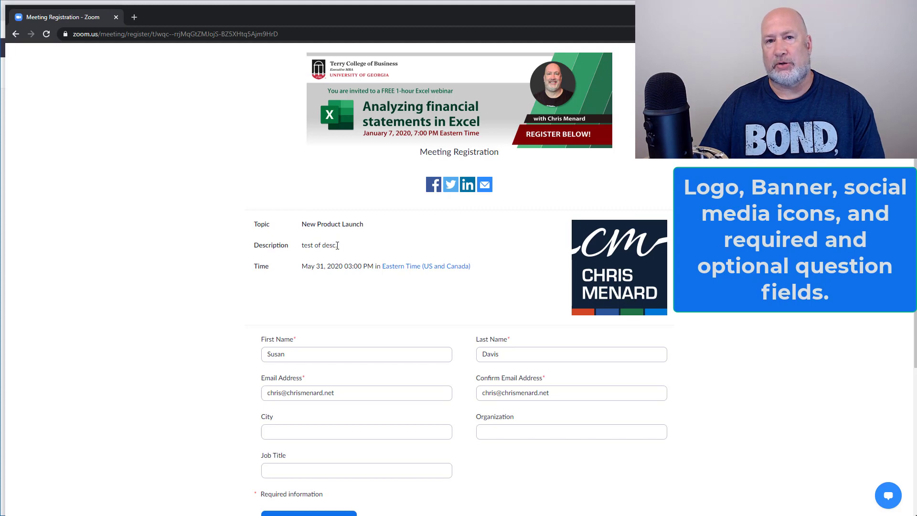
# Fill in first name, last name and email on the form and register
pyautogui.scroll(-3)
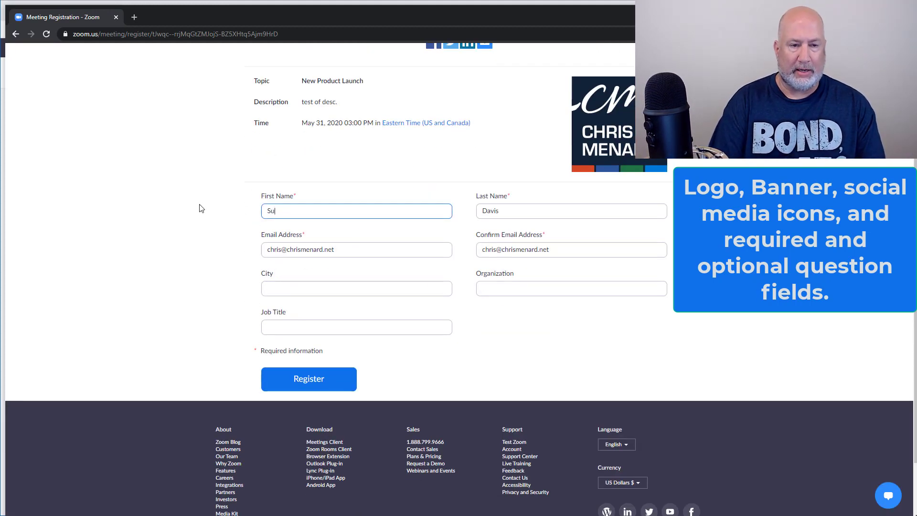
pyautogui.click(571, 211)
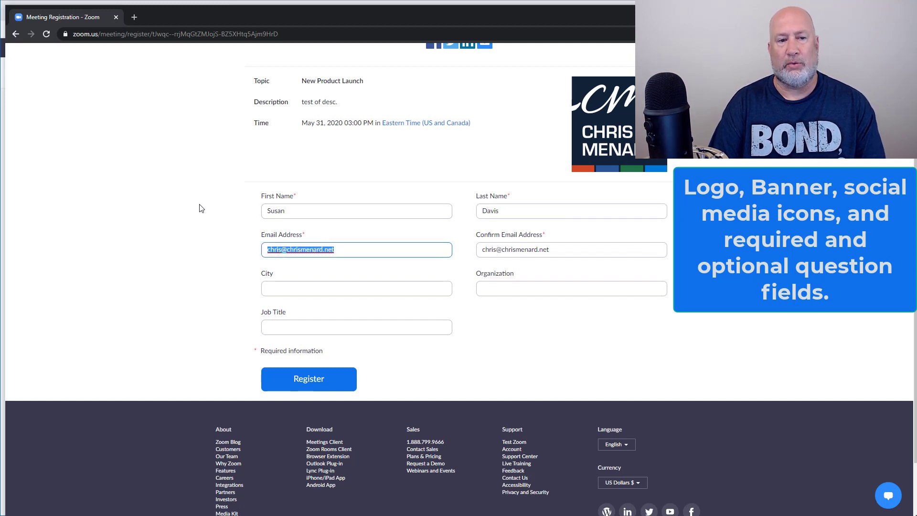
pyautogui.click(356, 288)
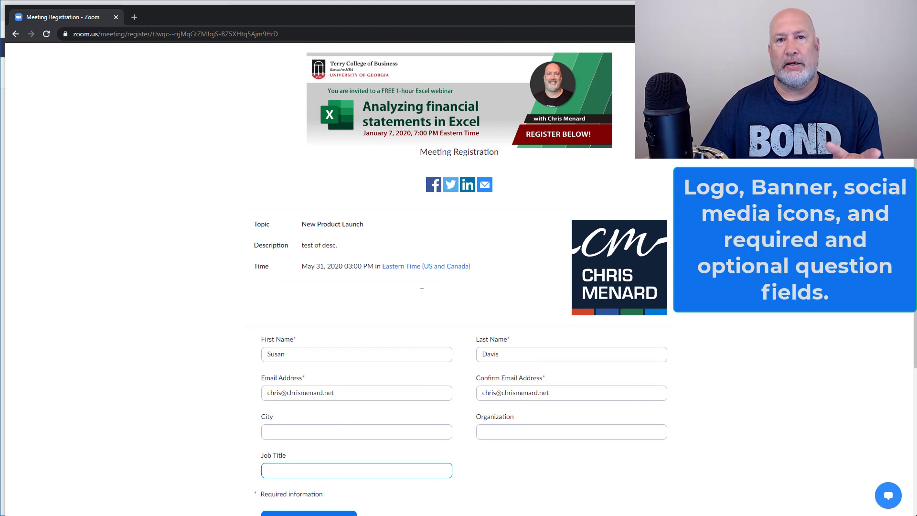
pyautogui.scroll(-3)
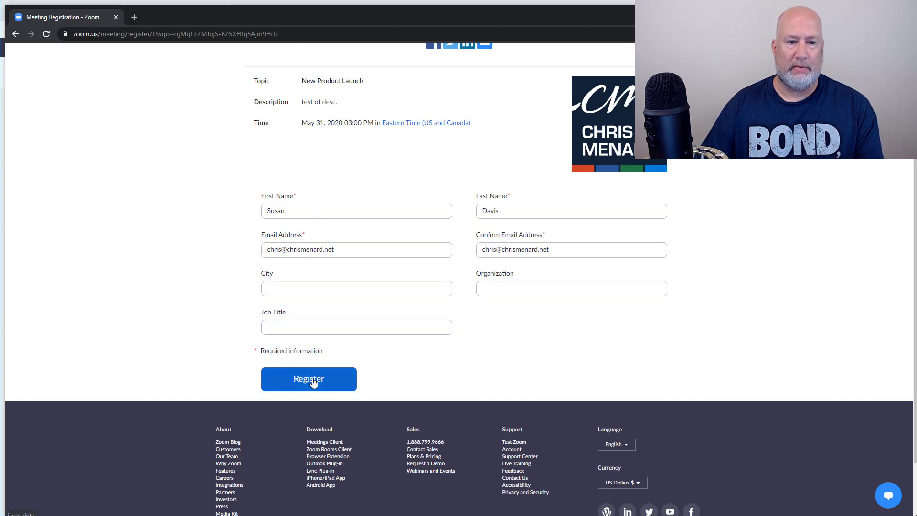
pyautogui.click(308, 378)
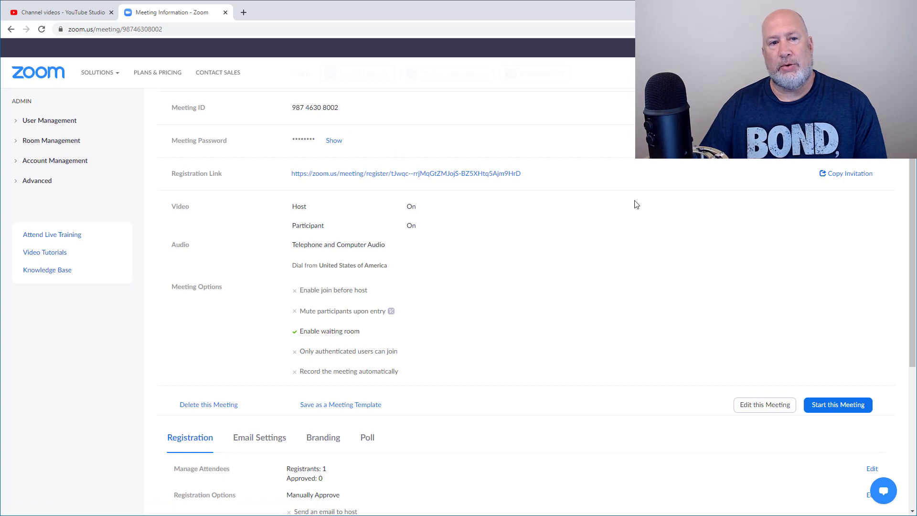
# Open Manage Attendees, select the pending registrant, and approve them
pyautogui.scroll(-3)
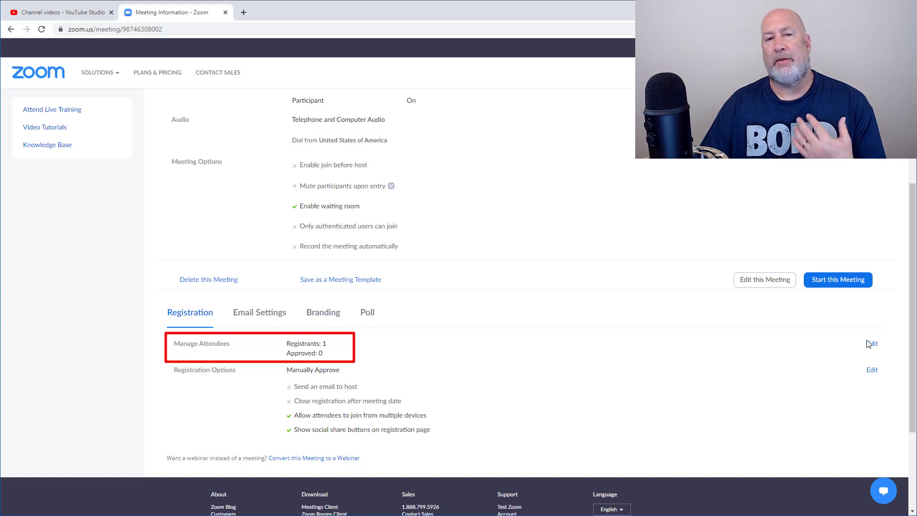
pyautogui.click(872, 343)
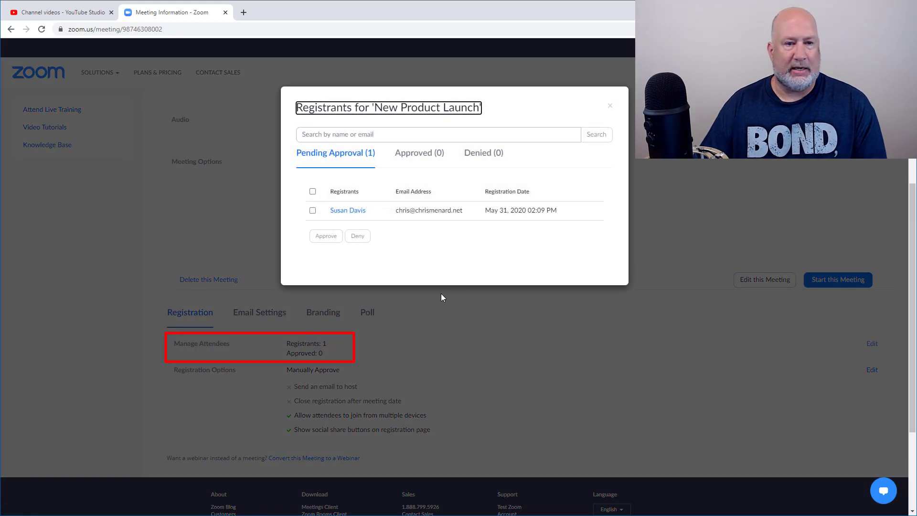
pyautogui.click(312, 210)
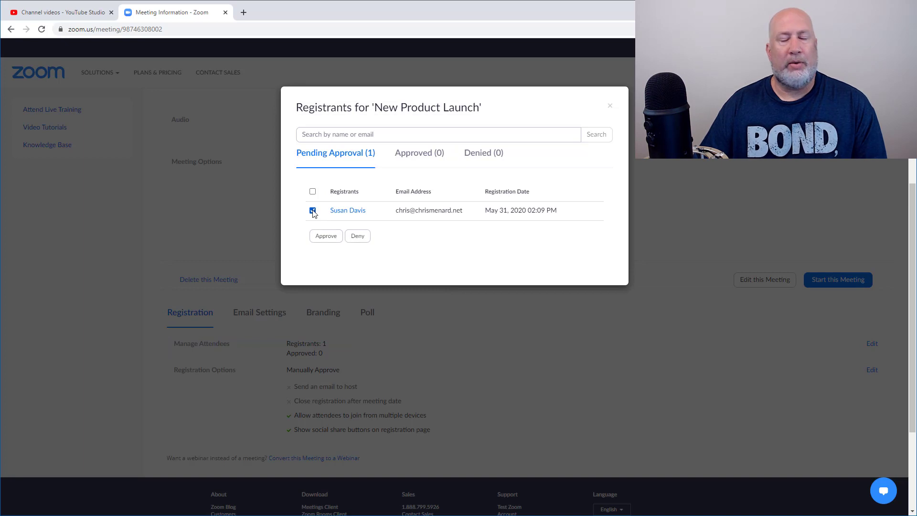
pyautogui.click(312, 210)
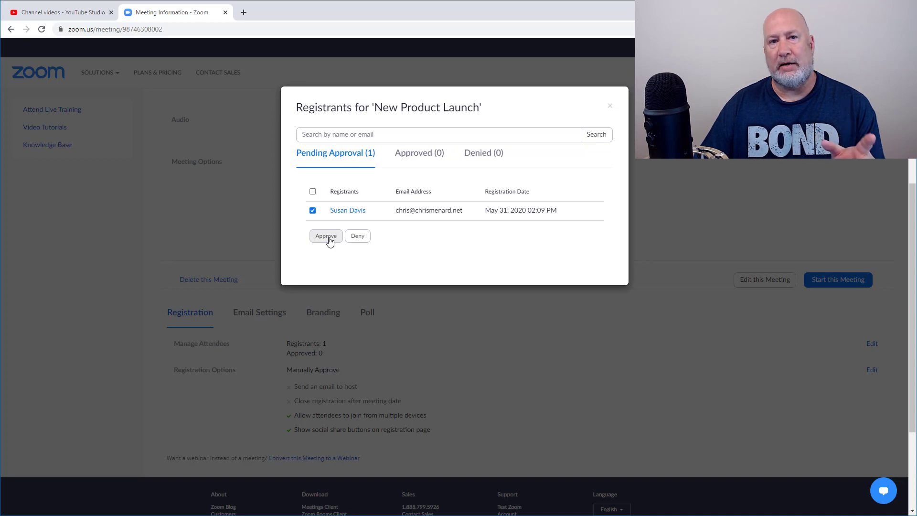
pyautogui.click(326, 236)
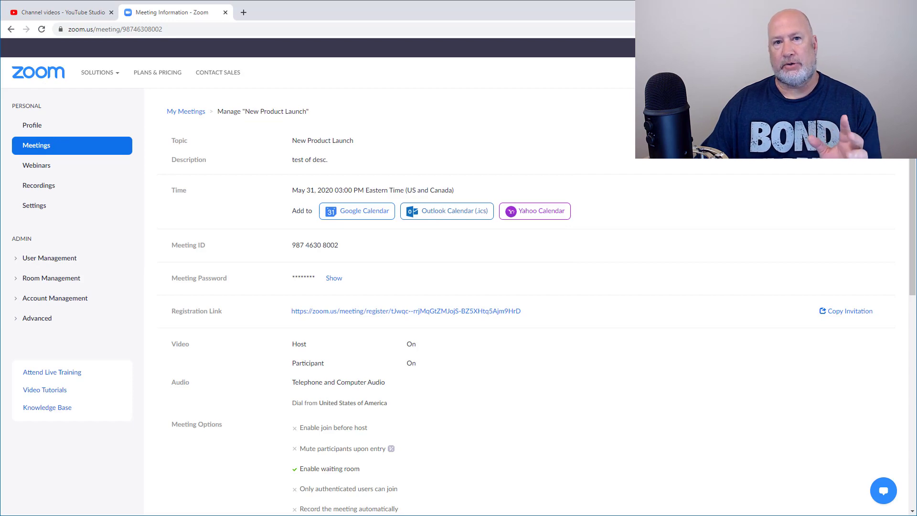
pyautogui.moveTo(71, 14)
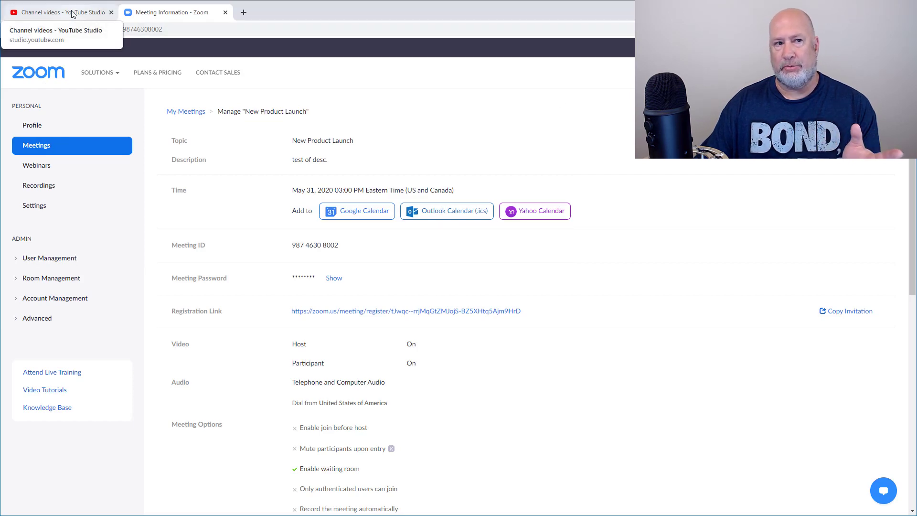
# Switch to the YouTube Studio browser tab showing the channel's live stream videos
pyautogui.click(57, 12)
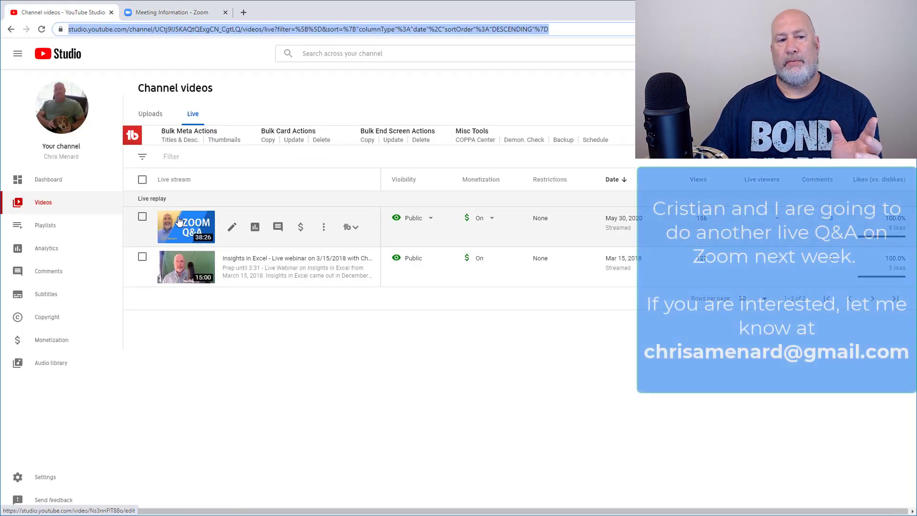